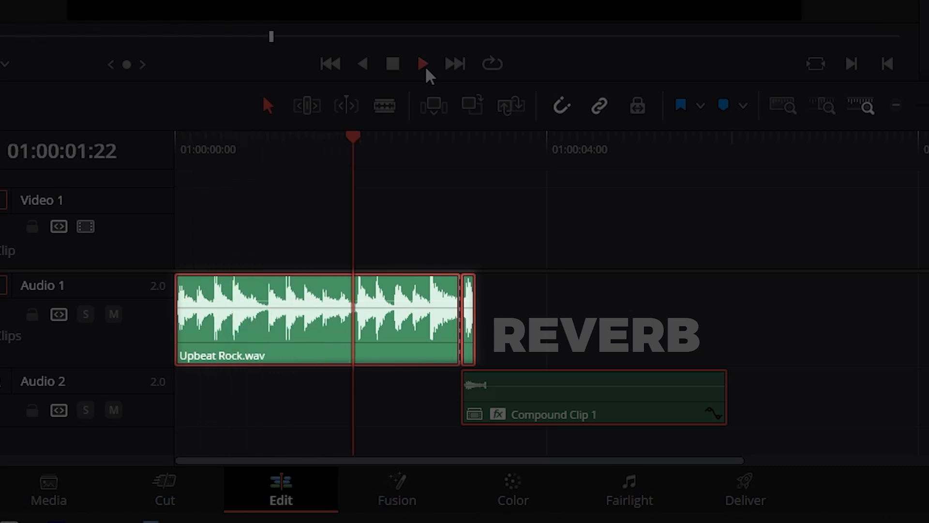
Add a marker named REVERB at 01:00:06:17 where the song should end
click(422, 64)
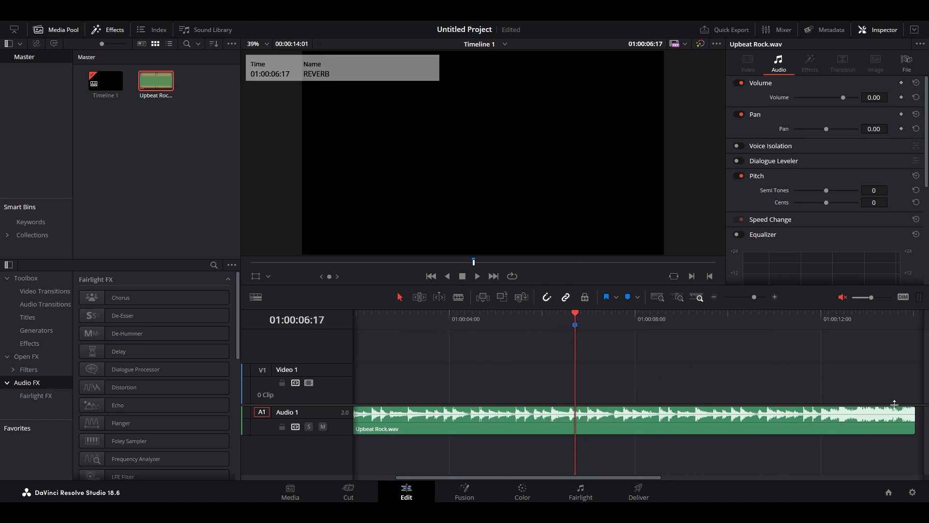
Trim Upbeat Rock.wav to the REVERB marker and copy its final piece onto Audio 2
drag(895, 420, 574, 419)
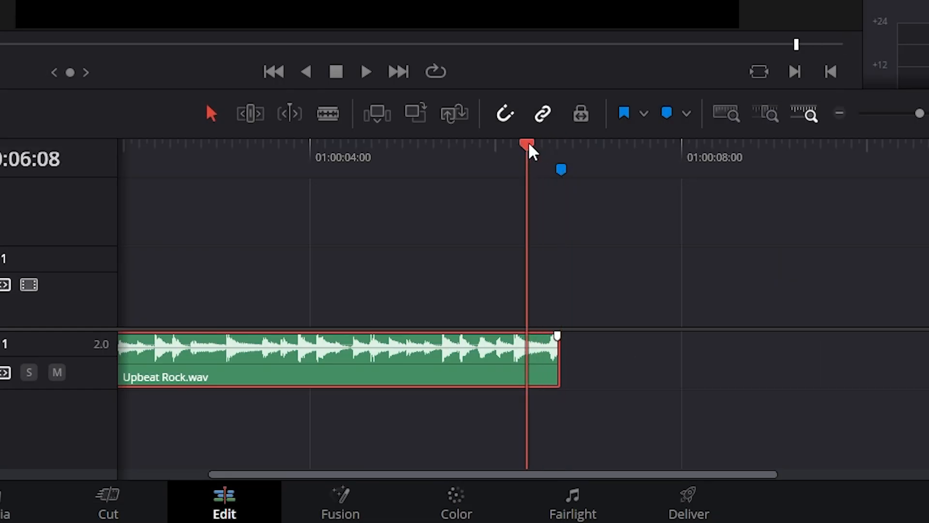
drag(527, 145, 503, 145)
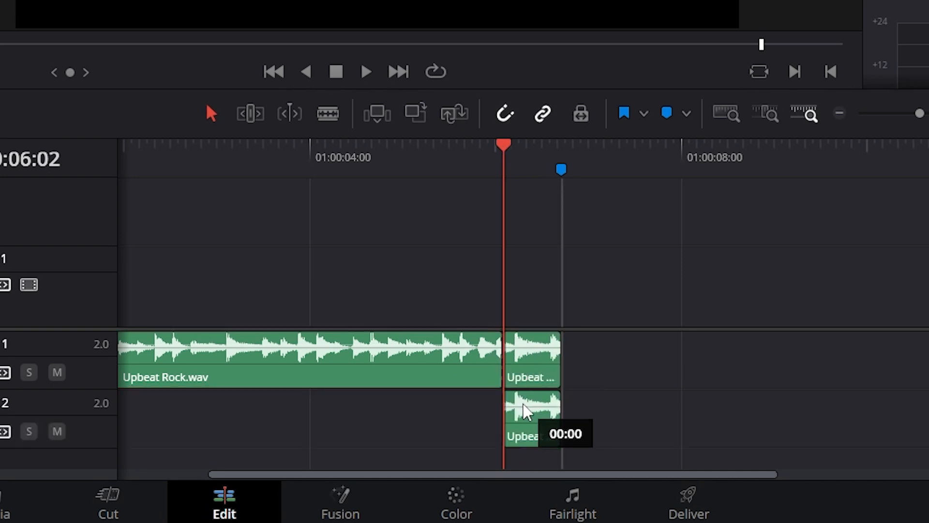
click(530, 409)
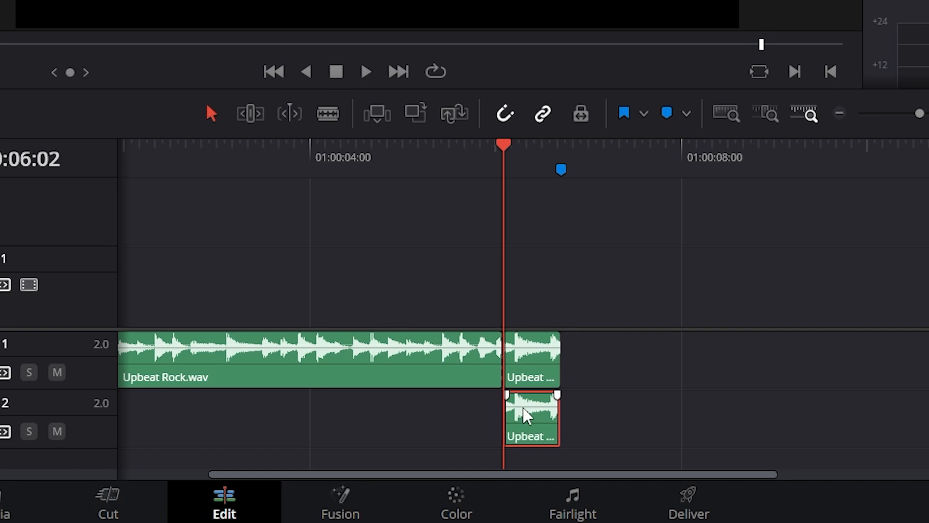
right_click(530, 412)
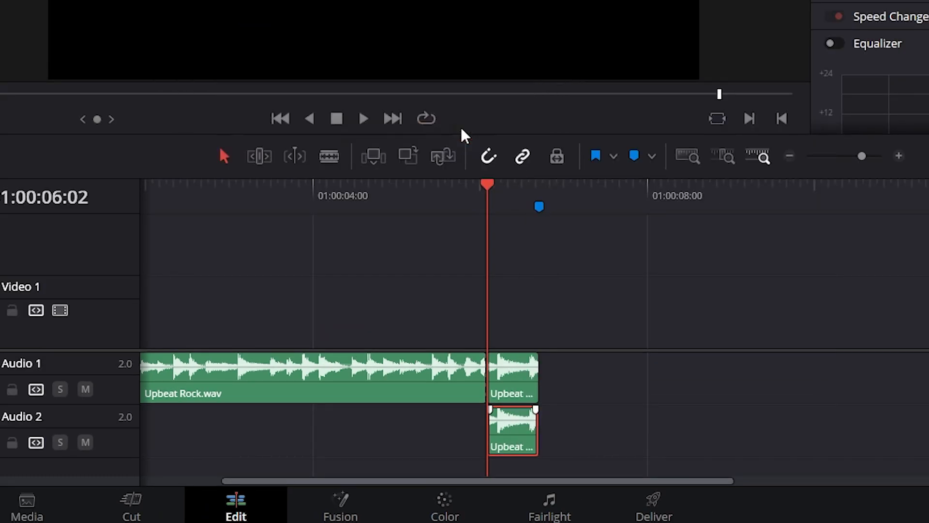
Convert the Audio 2 copy into Compound Clip 1 and stretch its inner clip much longer
right_click(512, 429)
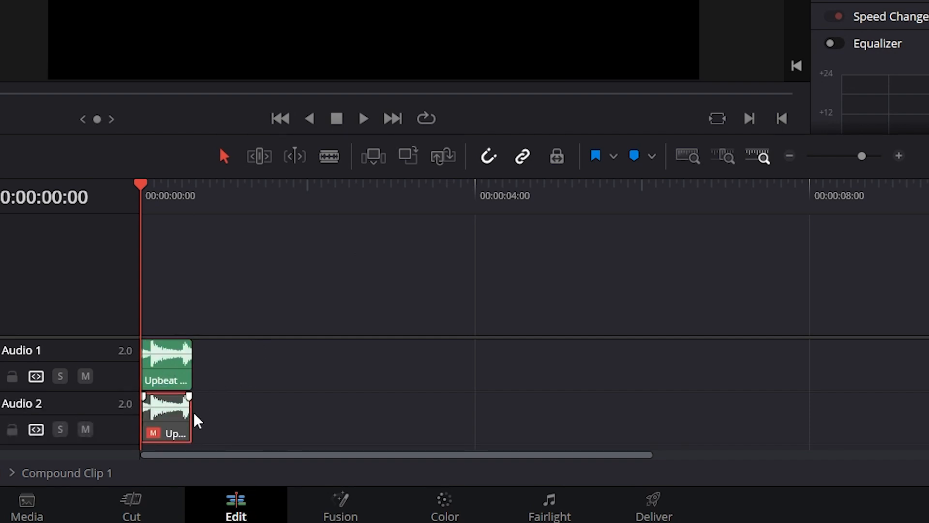
drag(190, 416, 913, 409)
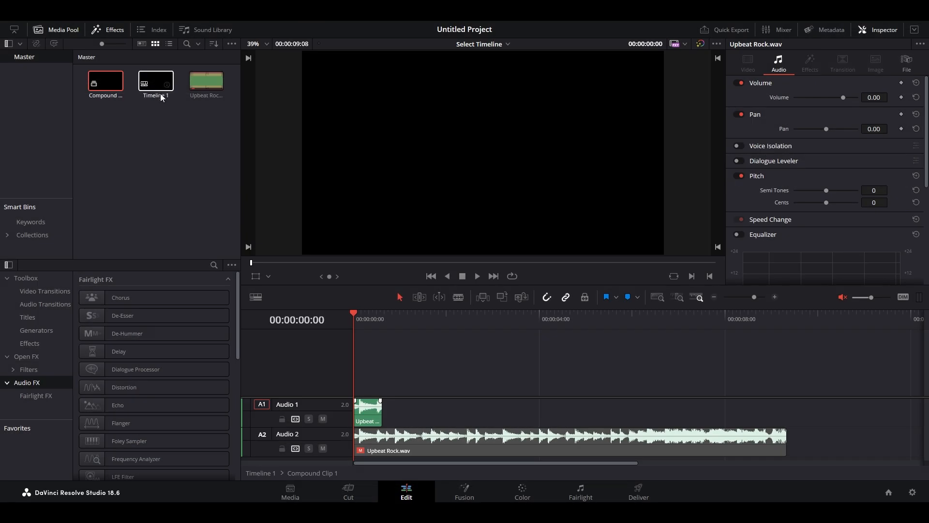
Return to Timeline 1 and apply the Reverb effect to Compound Clip 1
double_click(155, 82)
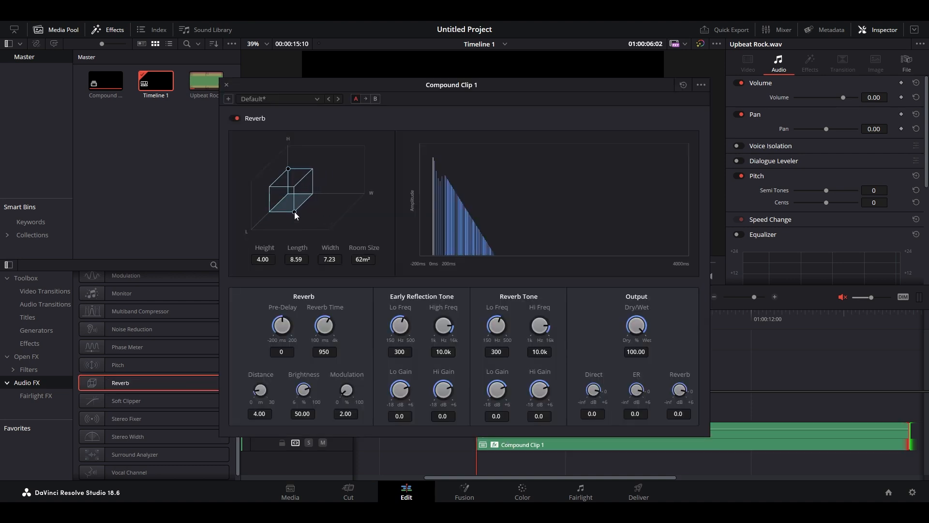
Raise Reverb Time to 4000 ms and lower Compound Clip 1's volume to -9.69 dB
drag(324, 325, 325, 308)
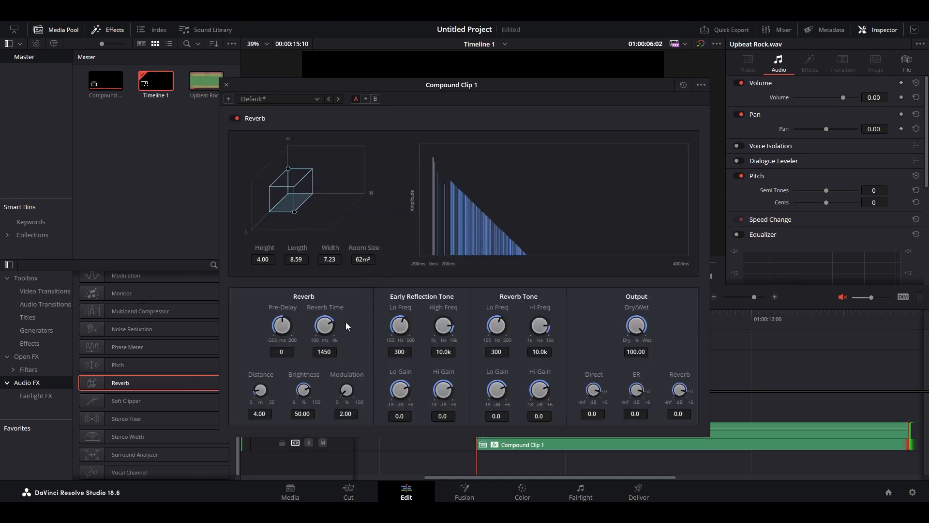
drag(324, 326, 325, 308)
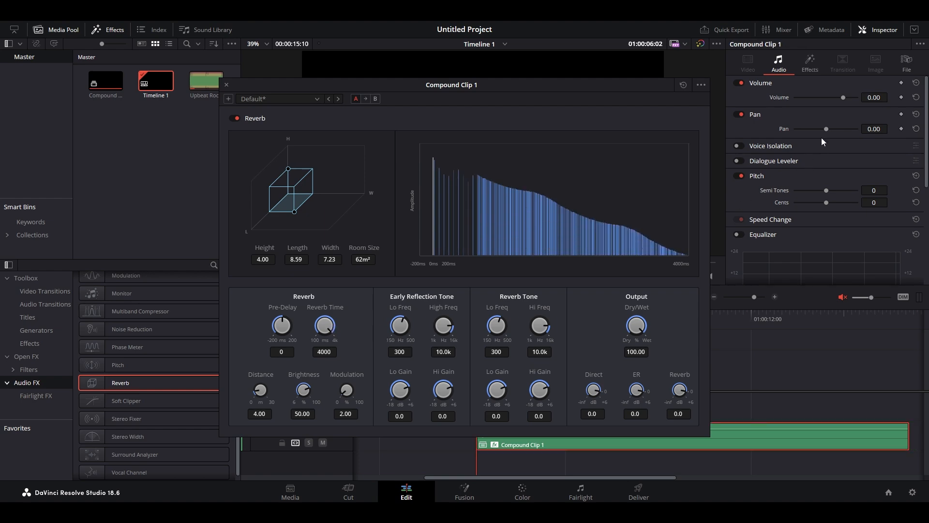
drag(843, 97, 838, 96)
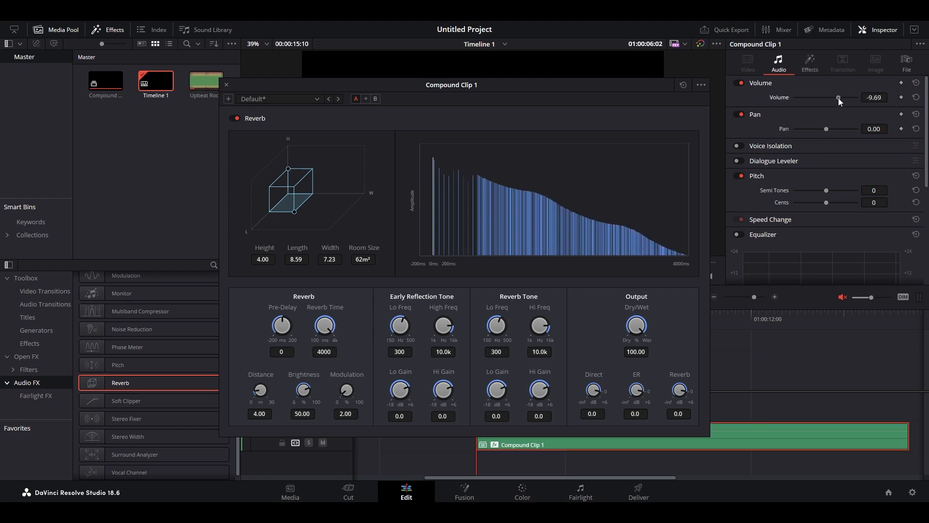